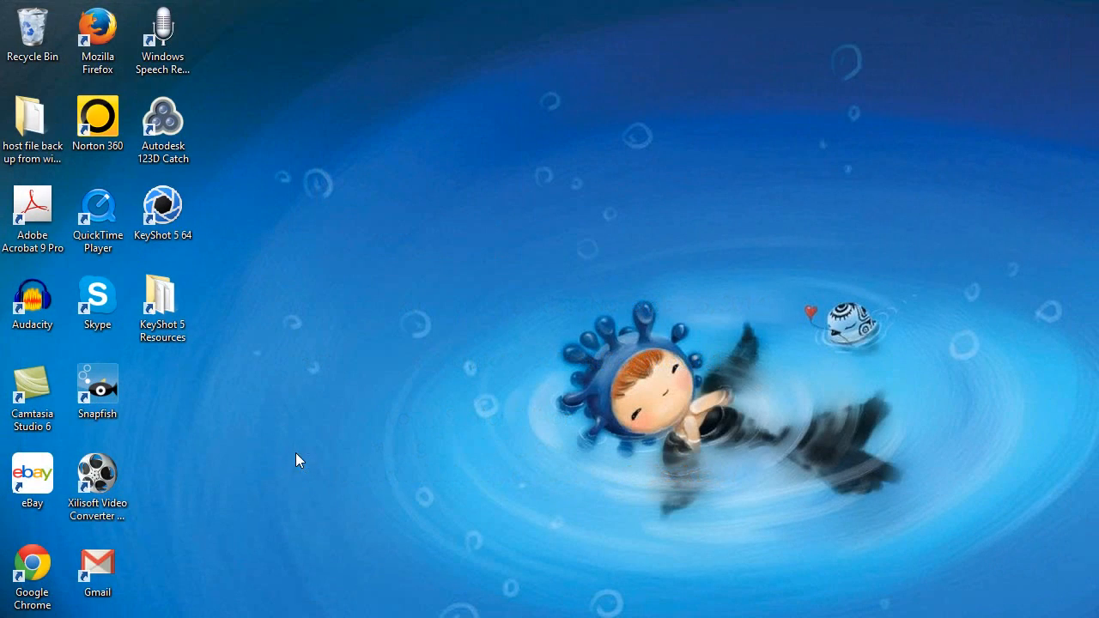
Launch KeyShot 5 from its desktop shortcut, opening the grey Mini car scene
click(162, 209)
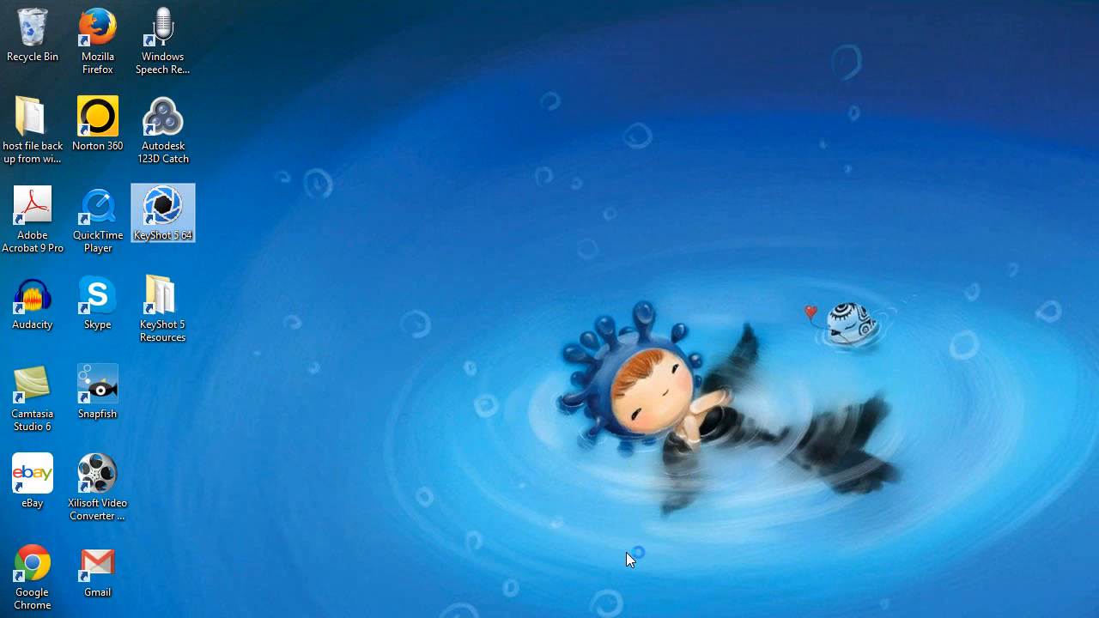
mouse_move(580, 448)
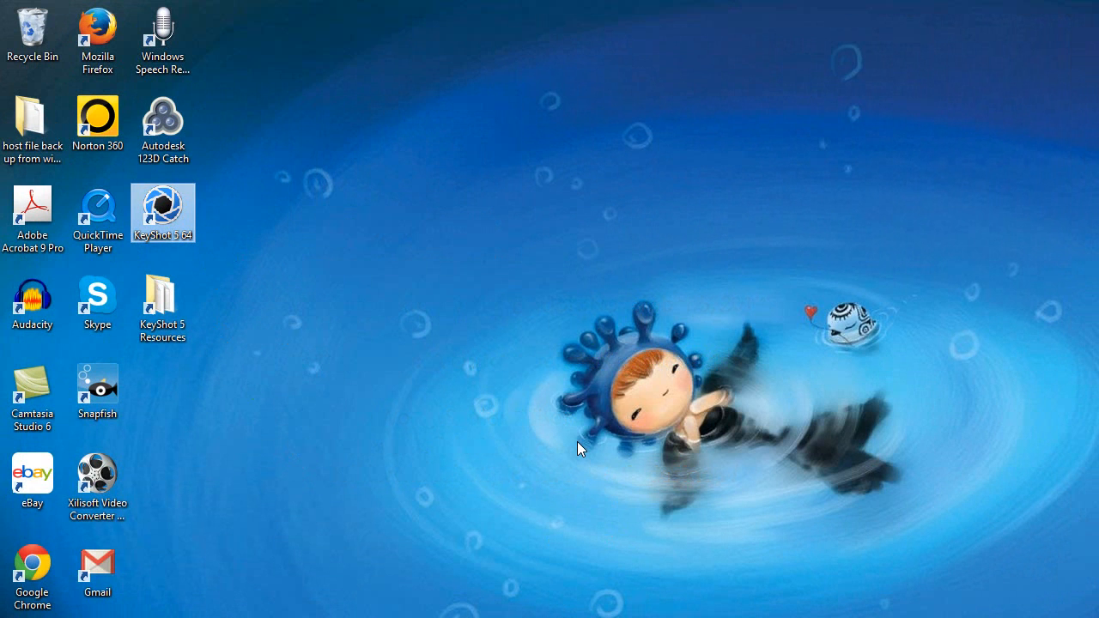
double_click(162, 212)
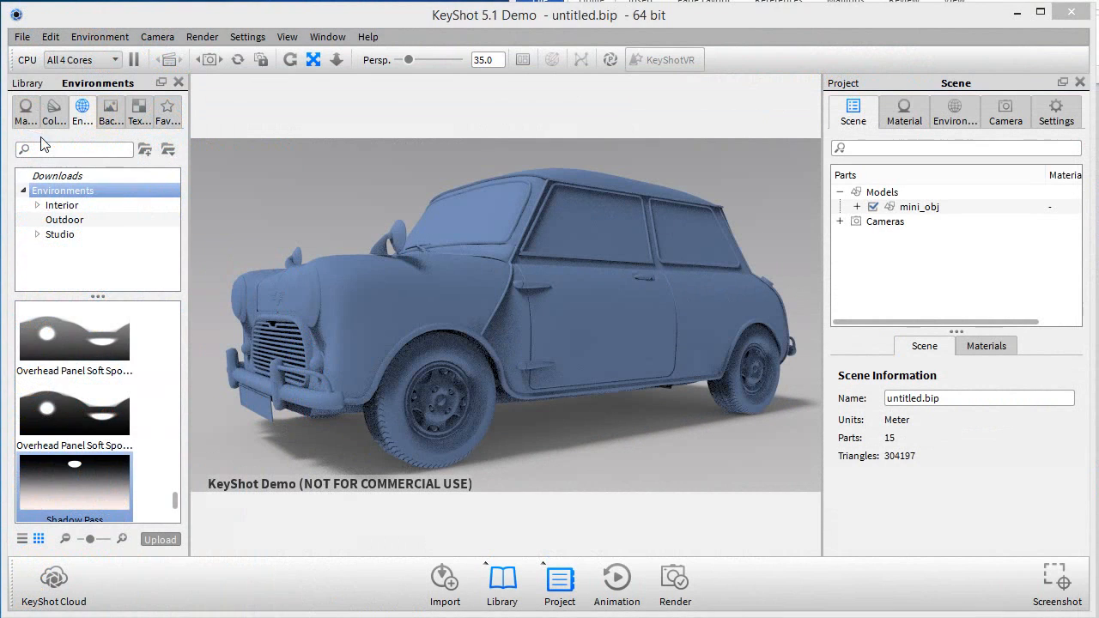
Switch the Library panel to Materials and open the Leather category
click(25, 111)
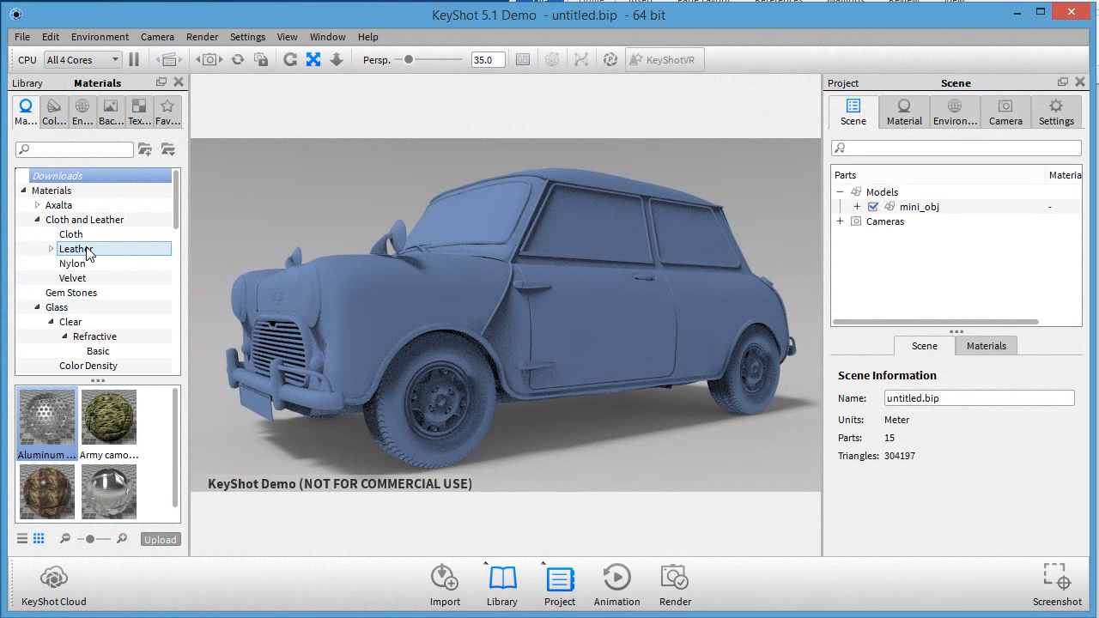
click(73, 264)
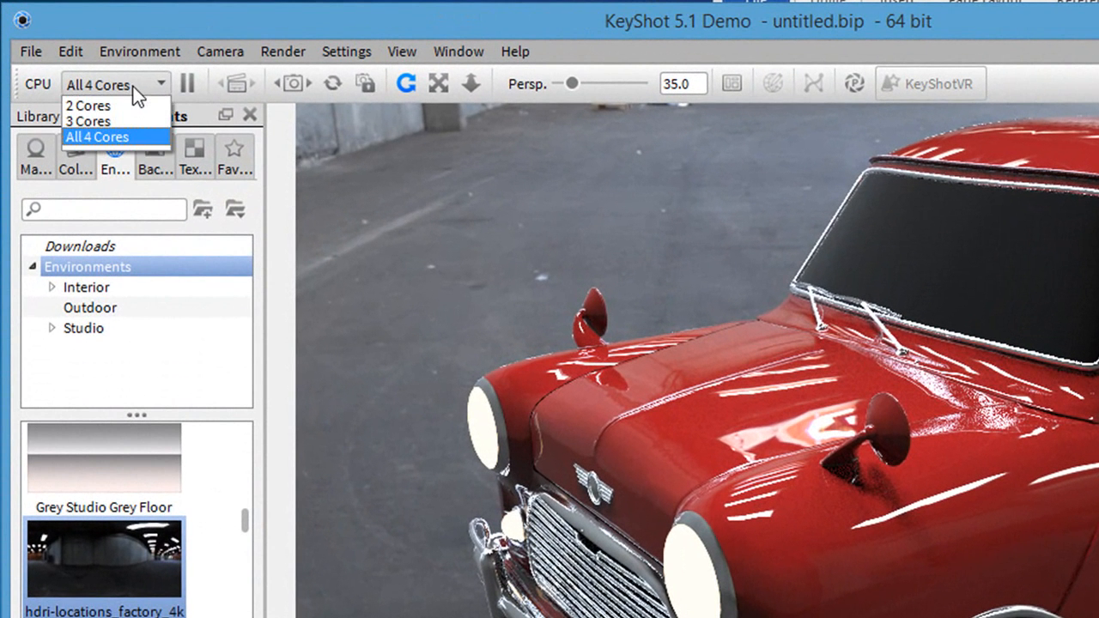
mouse_move(93, 105)
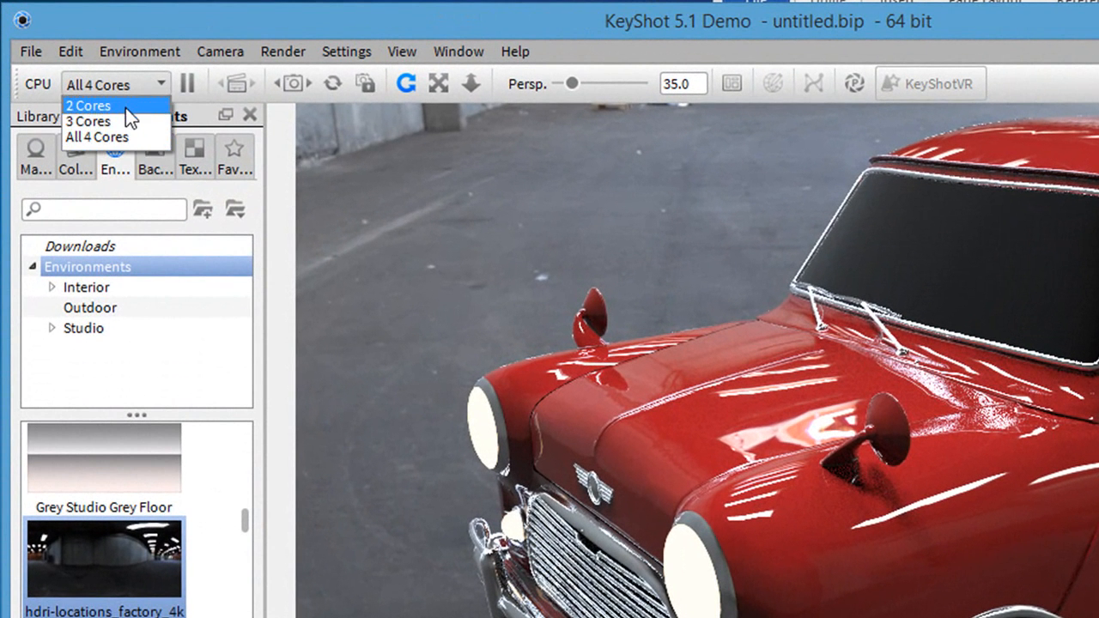
mouse_move(124, 138)
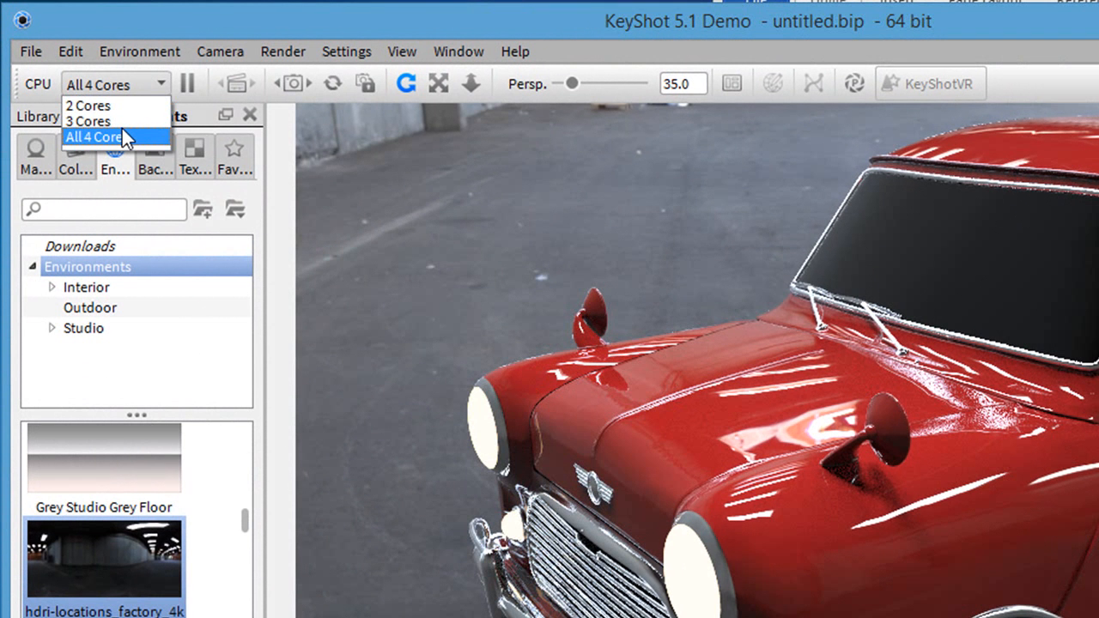
Set rendering to use all 4 CPU cores
click(94, 137)
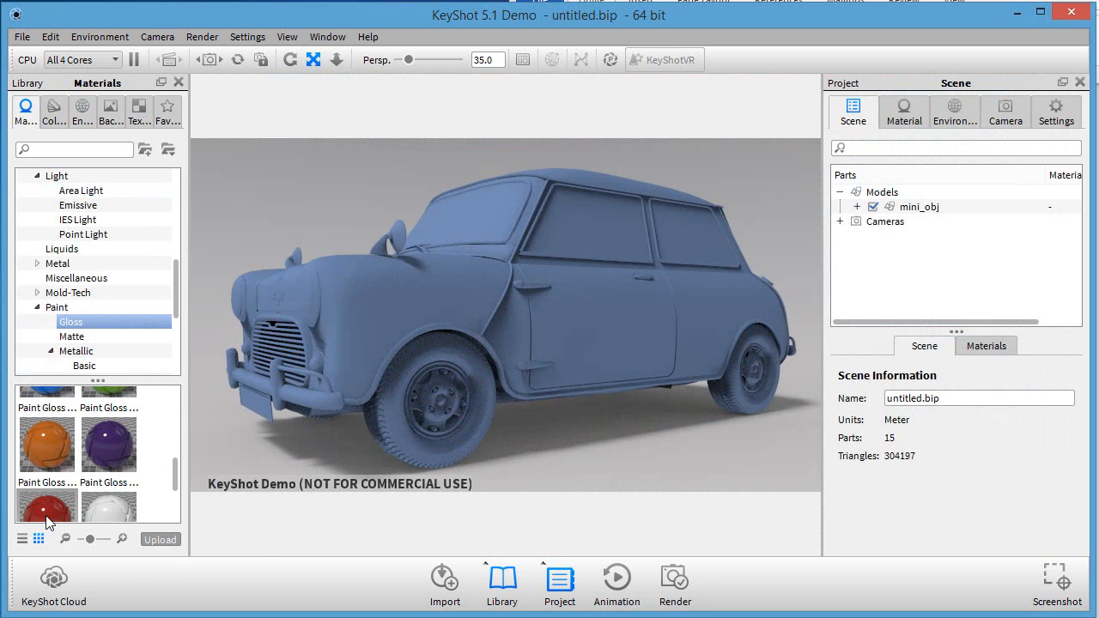
Paint the car body red Paint Gloss, then browse Emissive and Metallic paint materials
drag(46, 506, 391, 297)
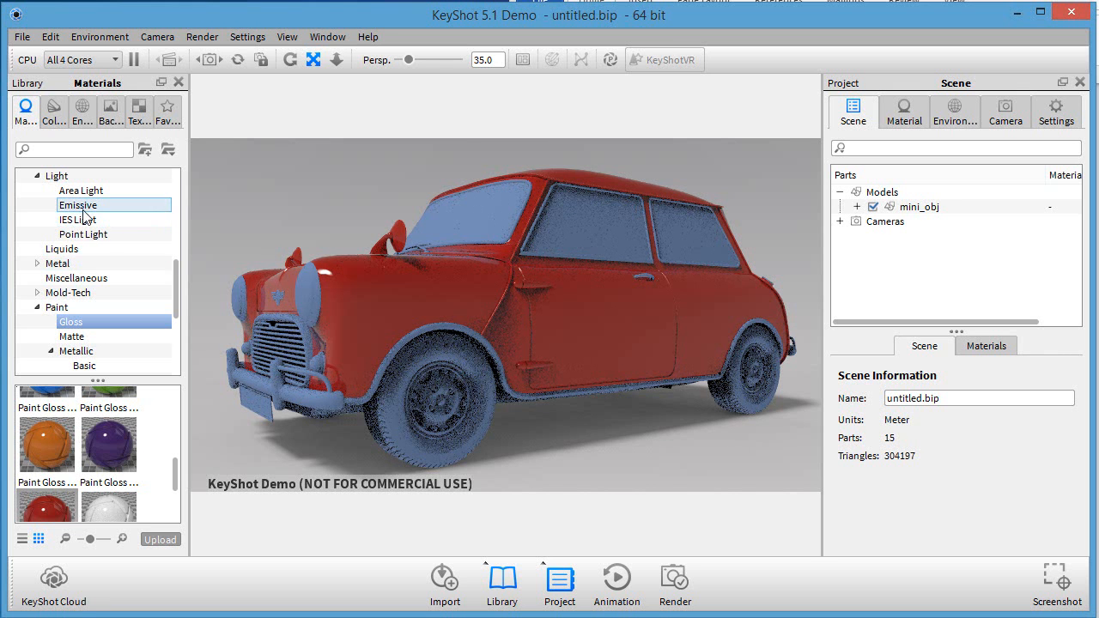
click(78, 204)
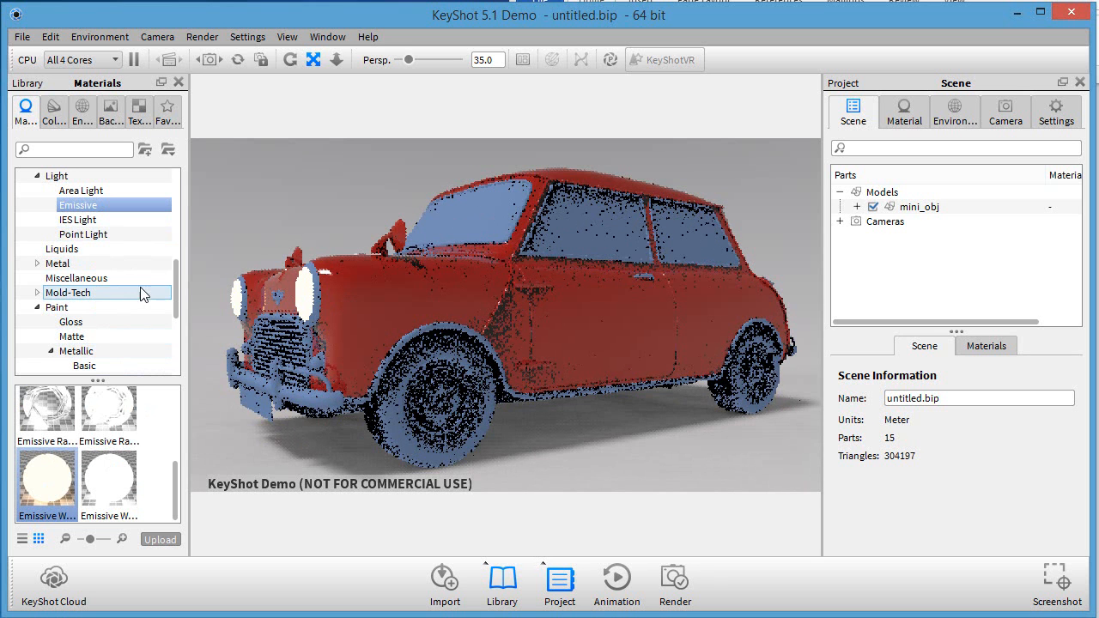
scroll(down, 3)
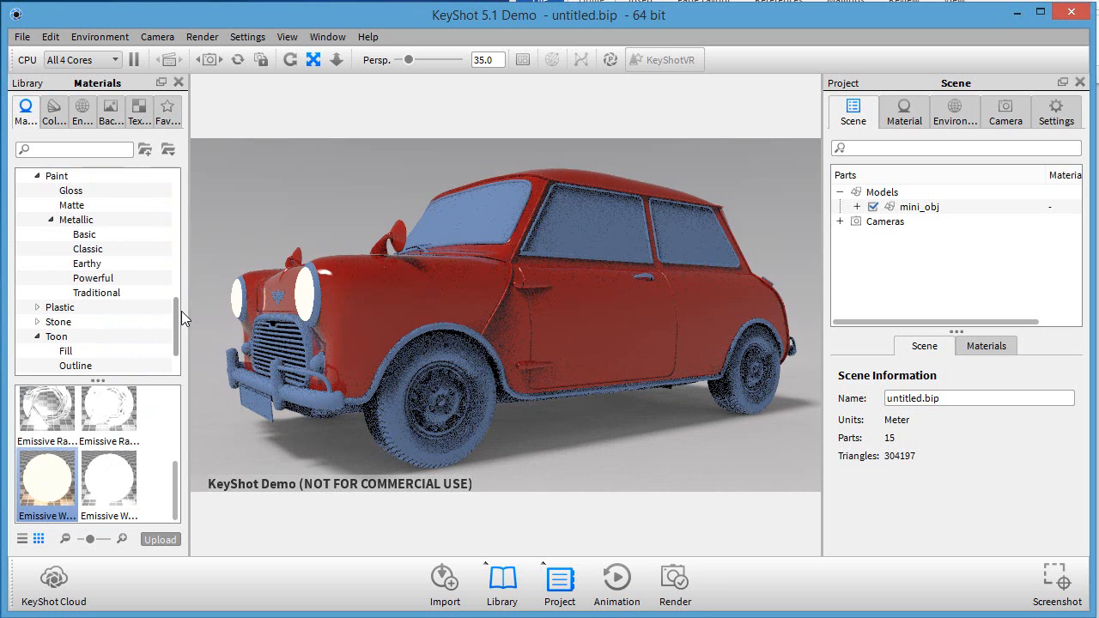
click(83, 234)
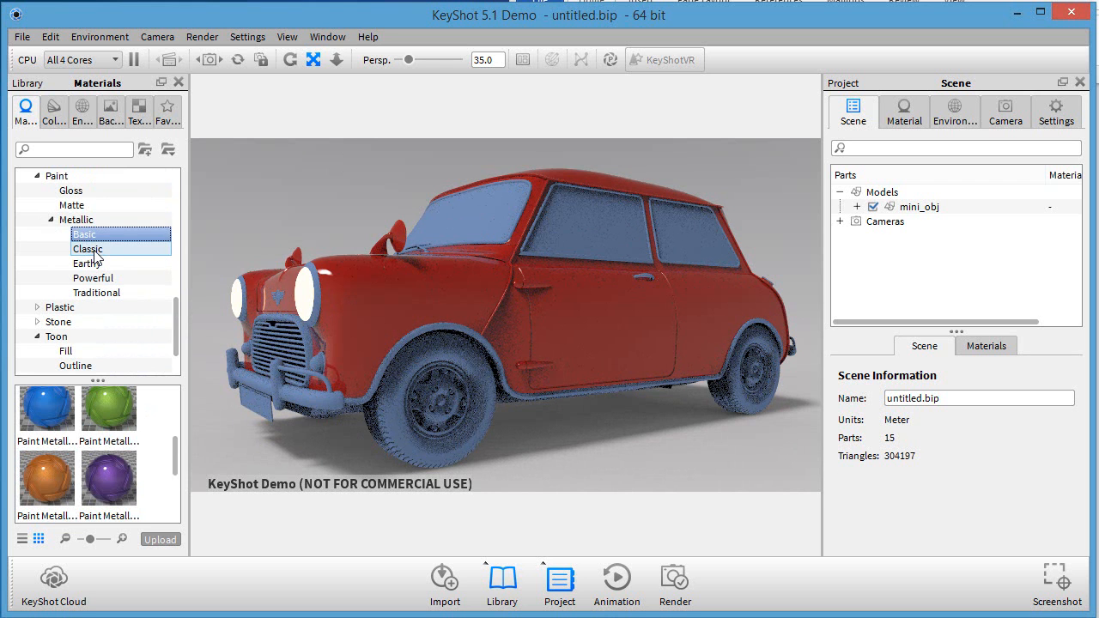
click(87, 249)
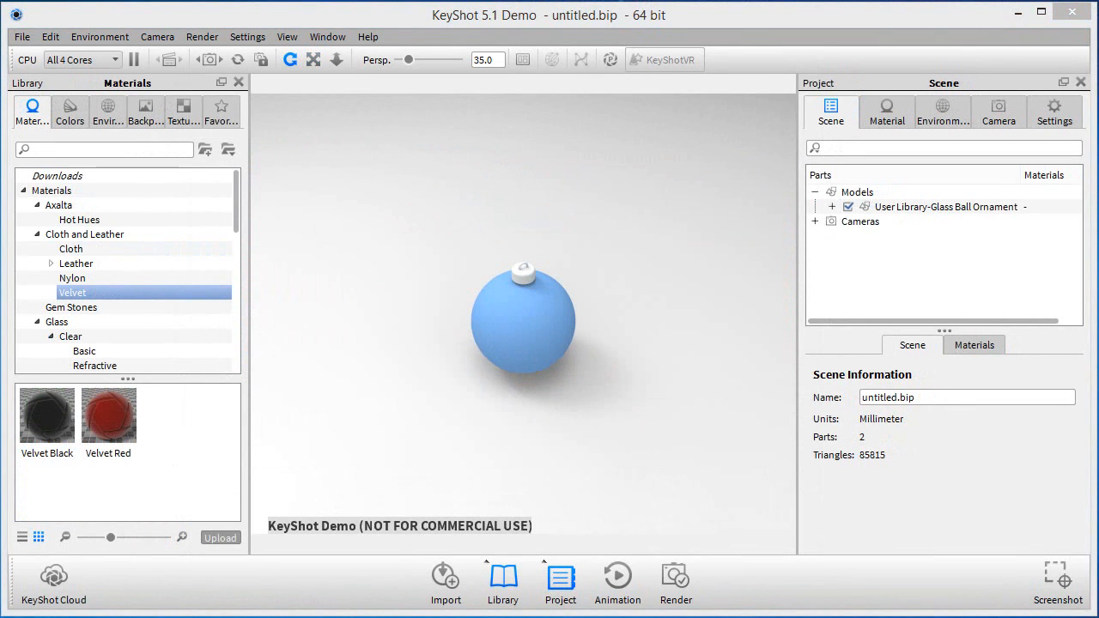
Select the ball ornament in the Scene tree and choose Make Pattern from its context menu
click(944, 206)
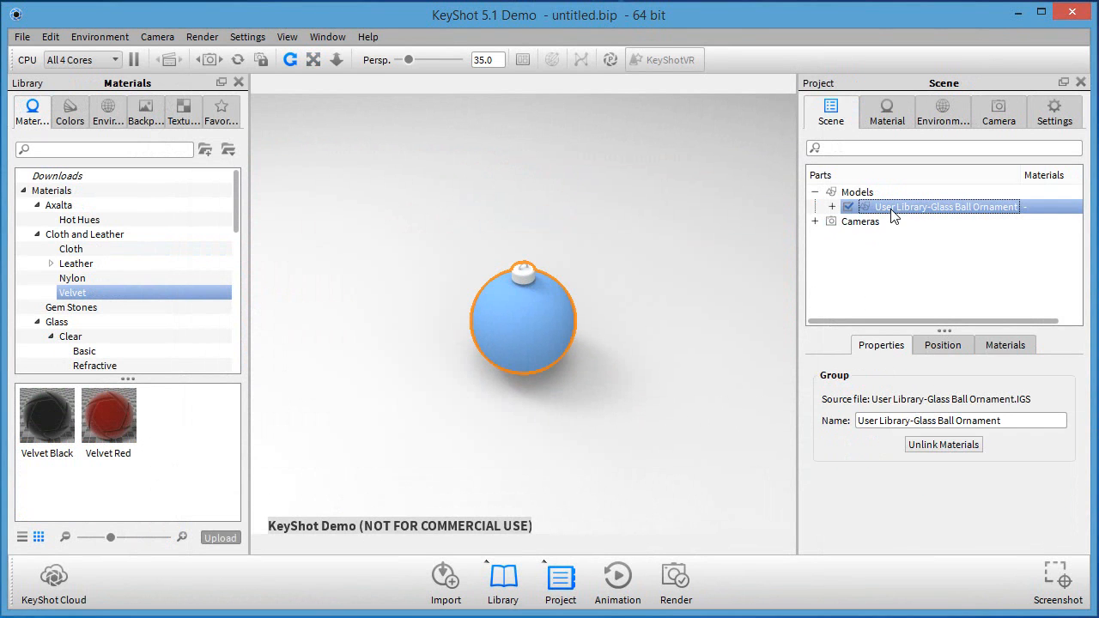
right_click(939, 206)
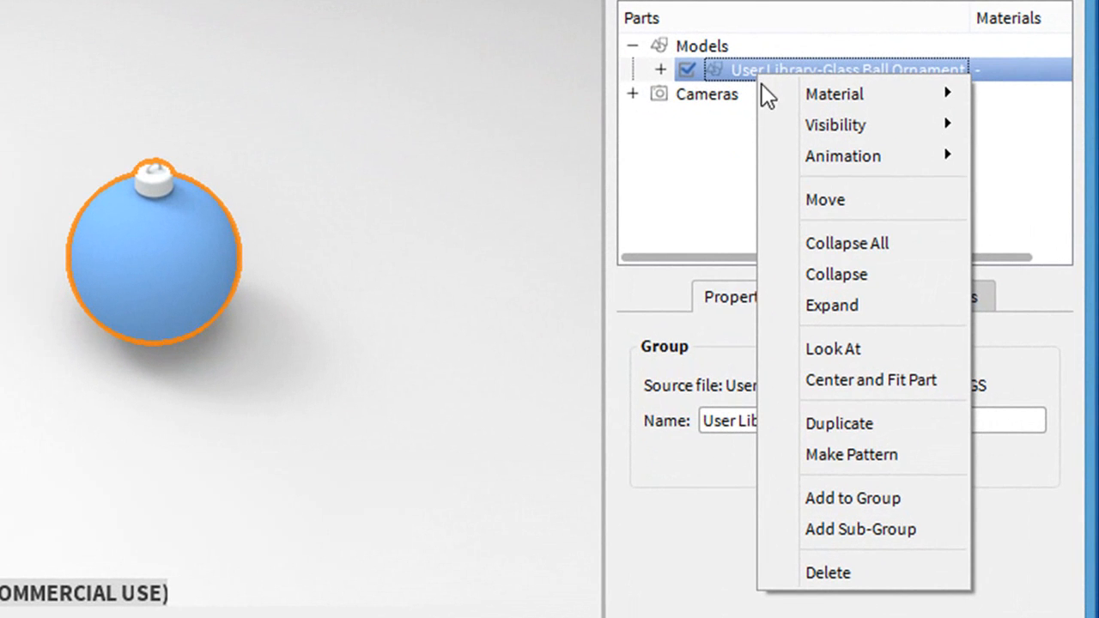
mouse_move(851, 453)
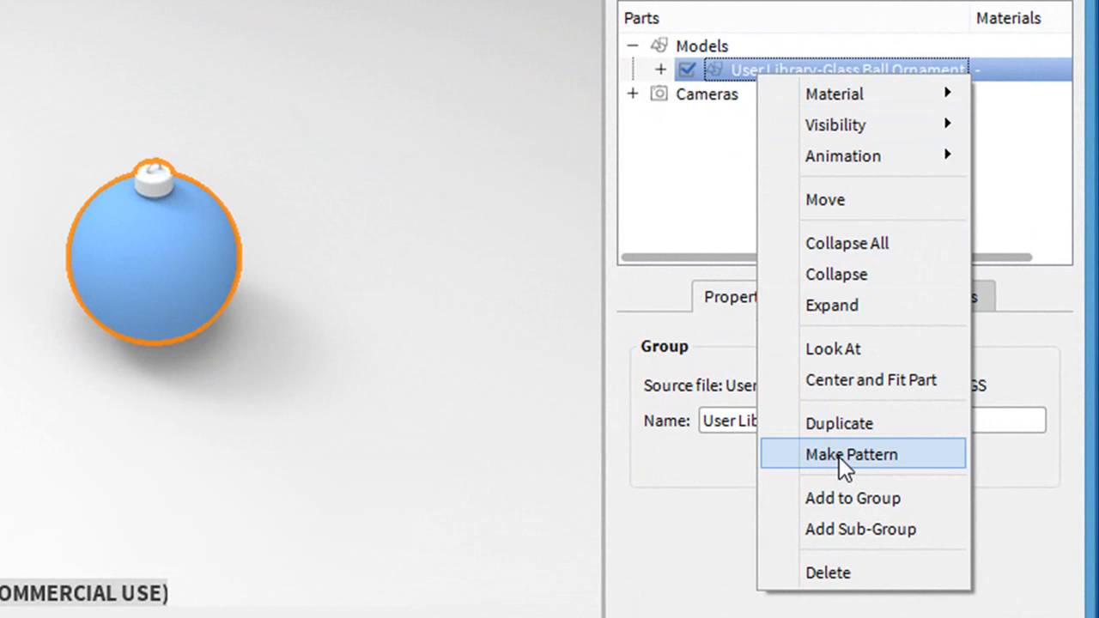
click(850, 453)
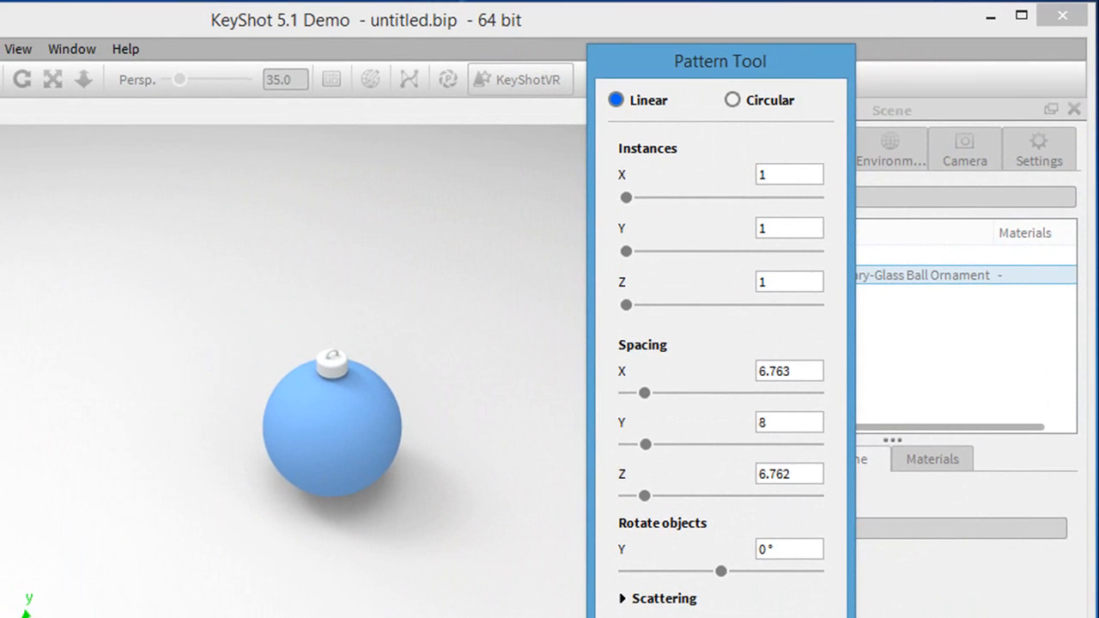
mouse_move(655, 281)
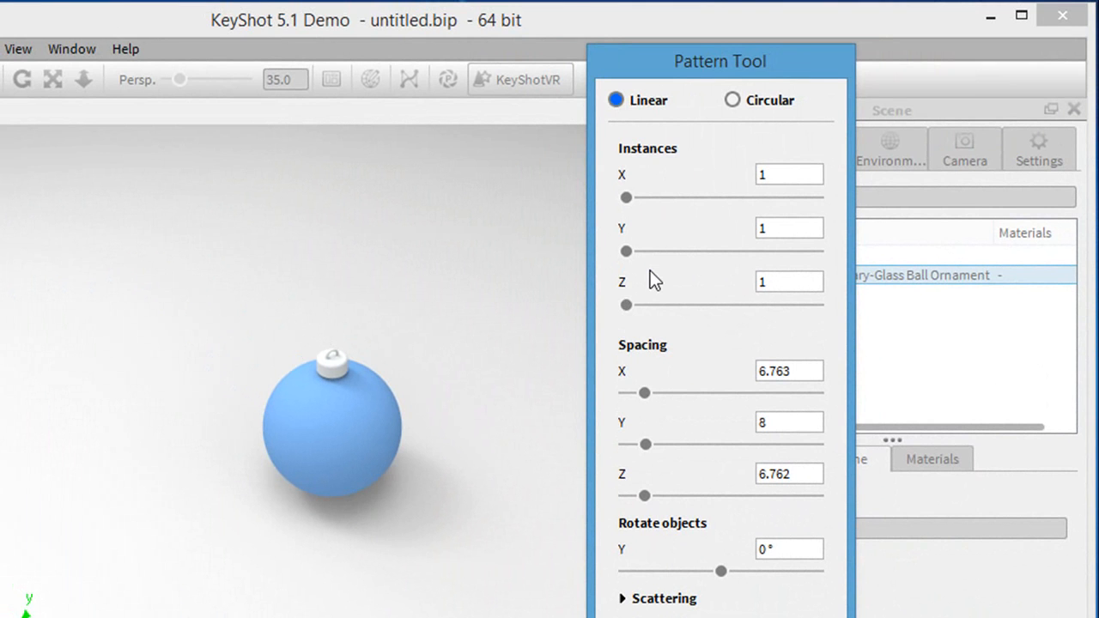
Set the linear pattern's X Instances count to 5
click(788, 174)
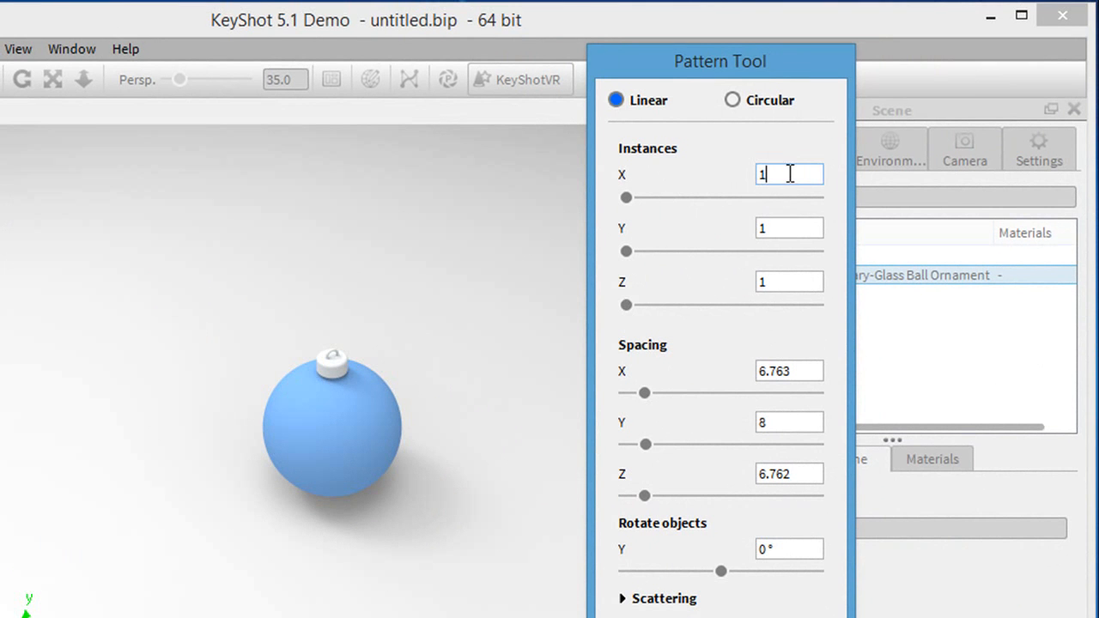
triple_click(788, 174)
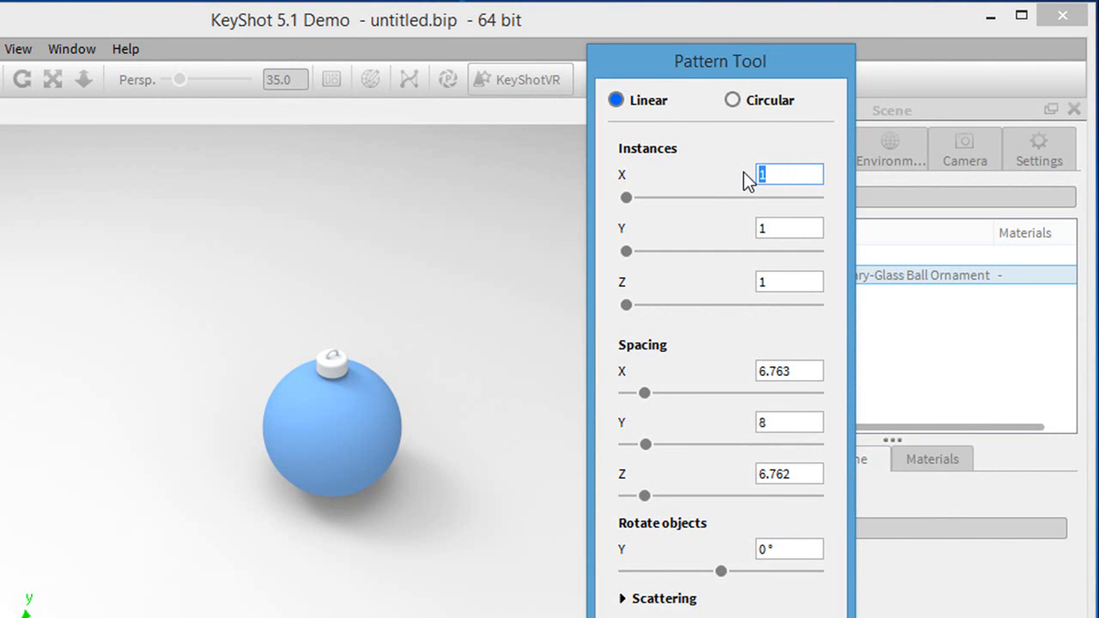
text(5)
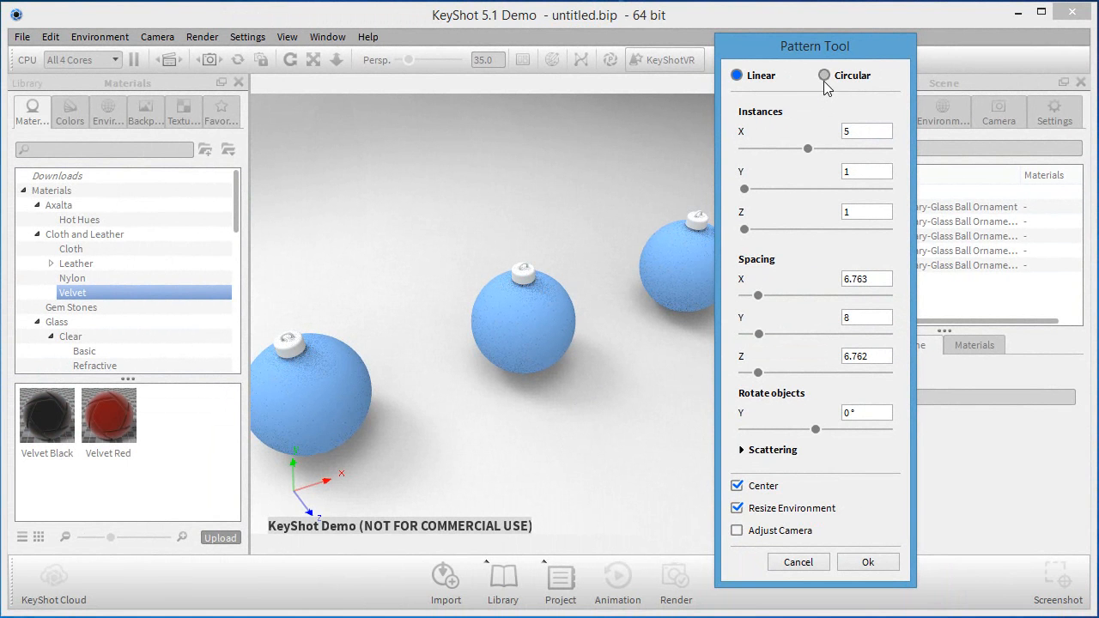
Switch the pattern to Circular, drag radial scattering to 0%, and confirm with Ok
click(824, 75)
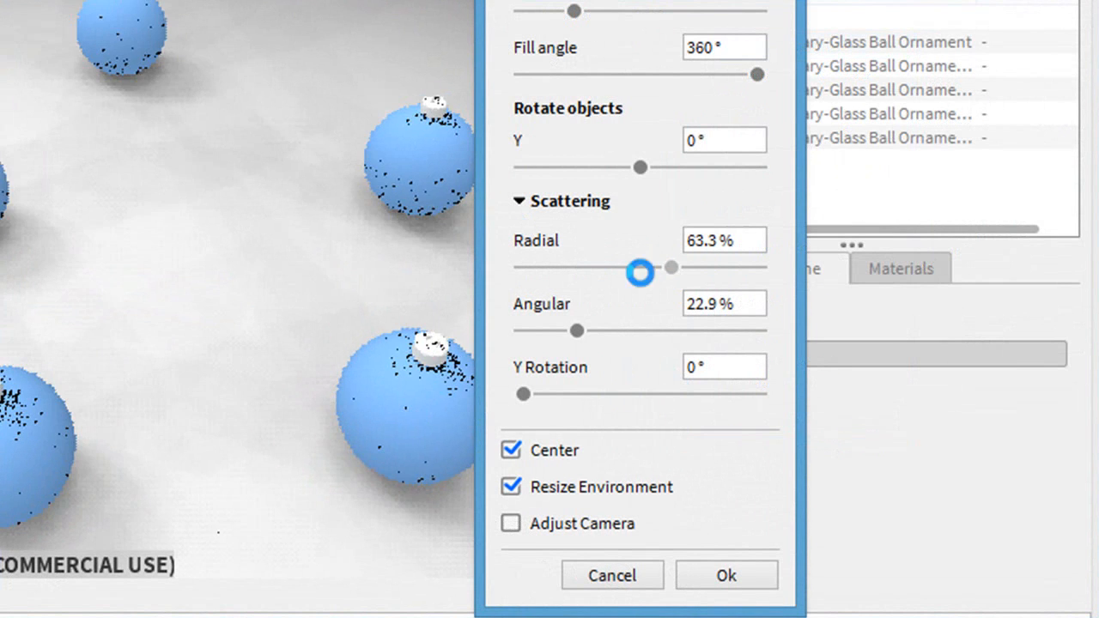
drag(640, 269, 601, 267)
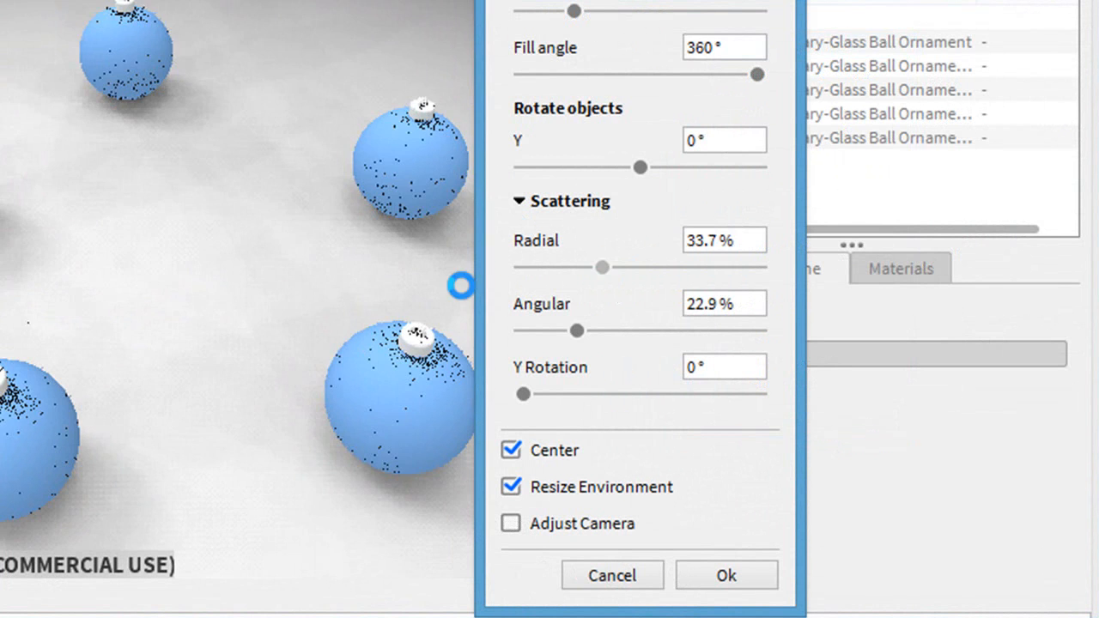
drag(603, 267, 522, 267)
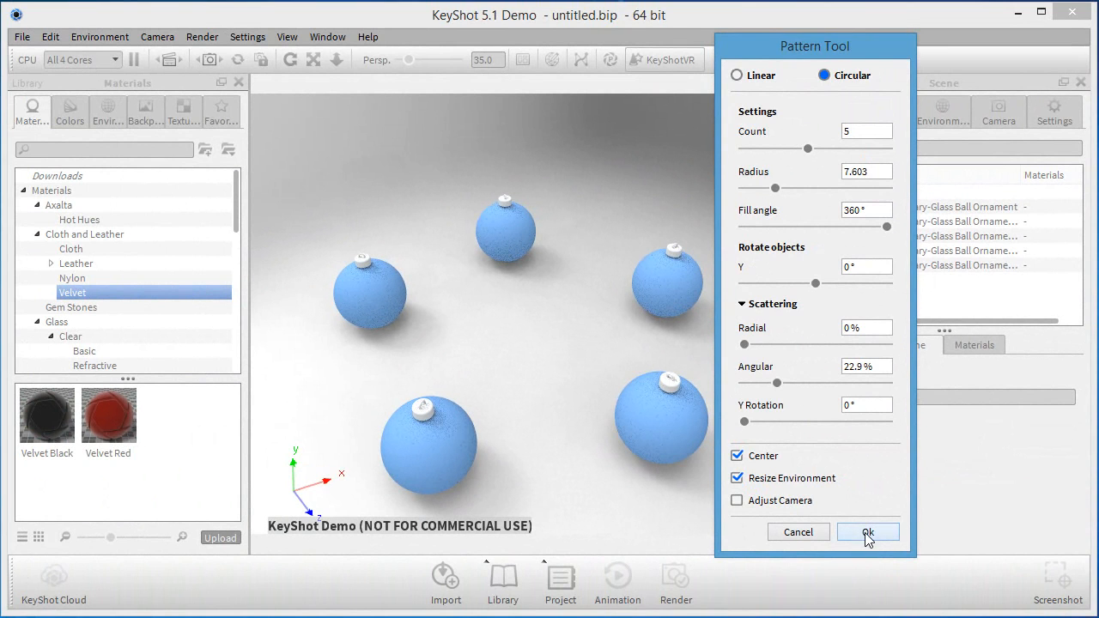
click(866, 533)
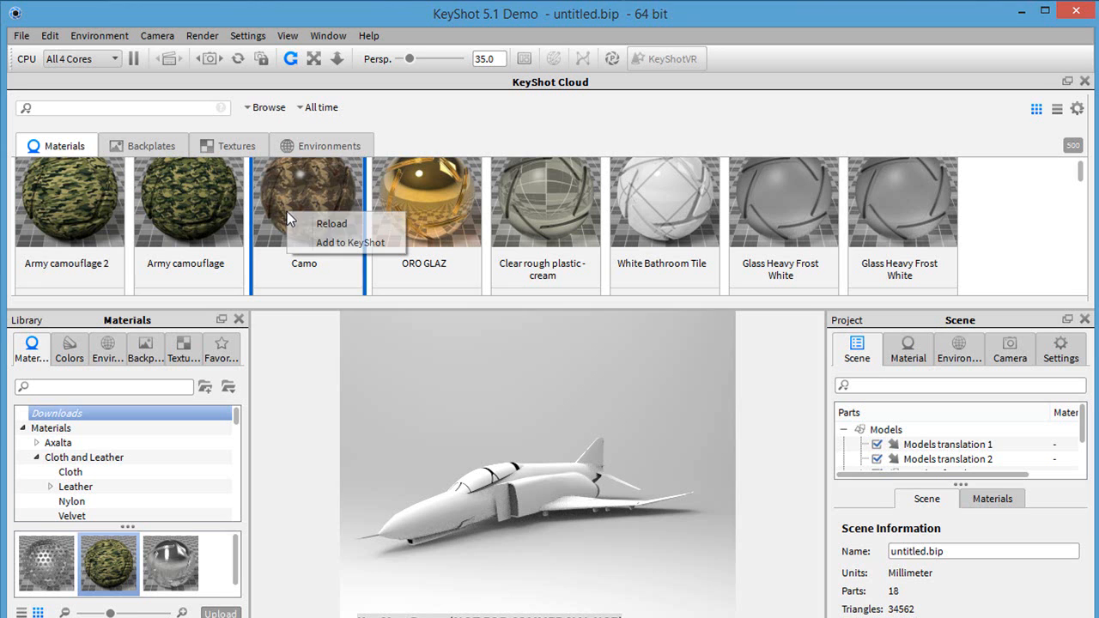
mouse_move(319, 250)
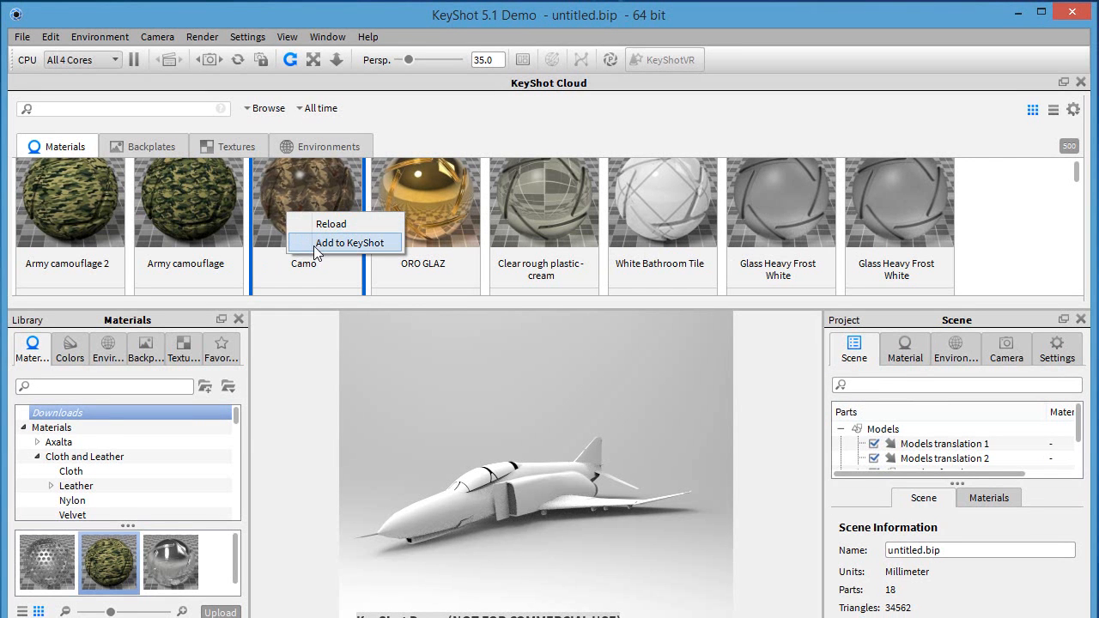
Add the Camo material from KeyShot Cloud to KeyShot and close the import notice
click(347, 242)
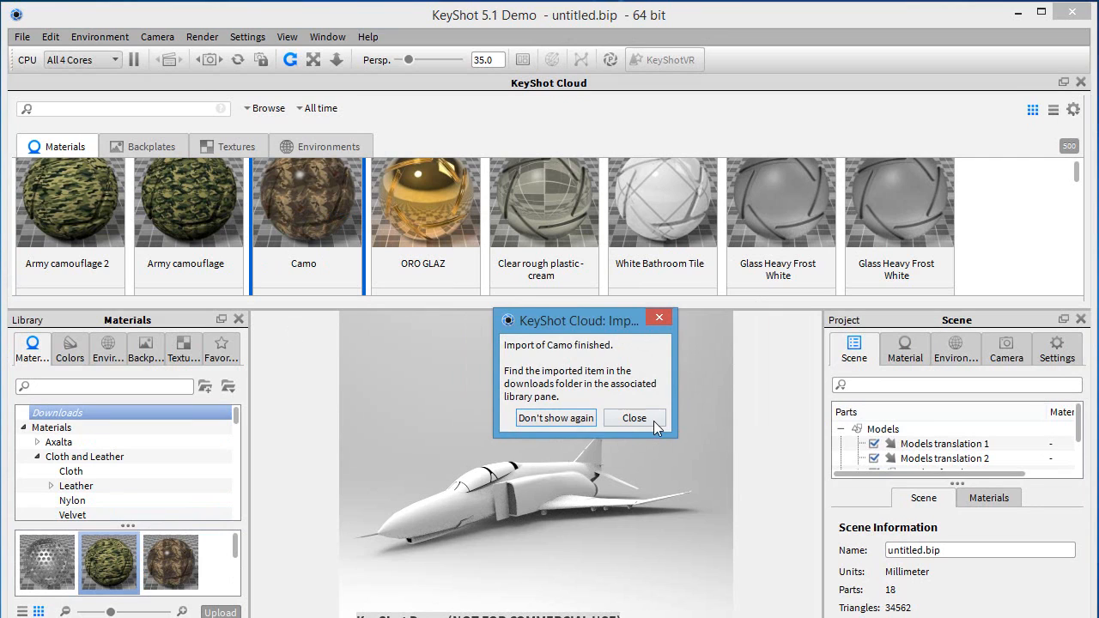
click(634, 417)
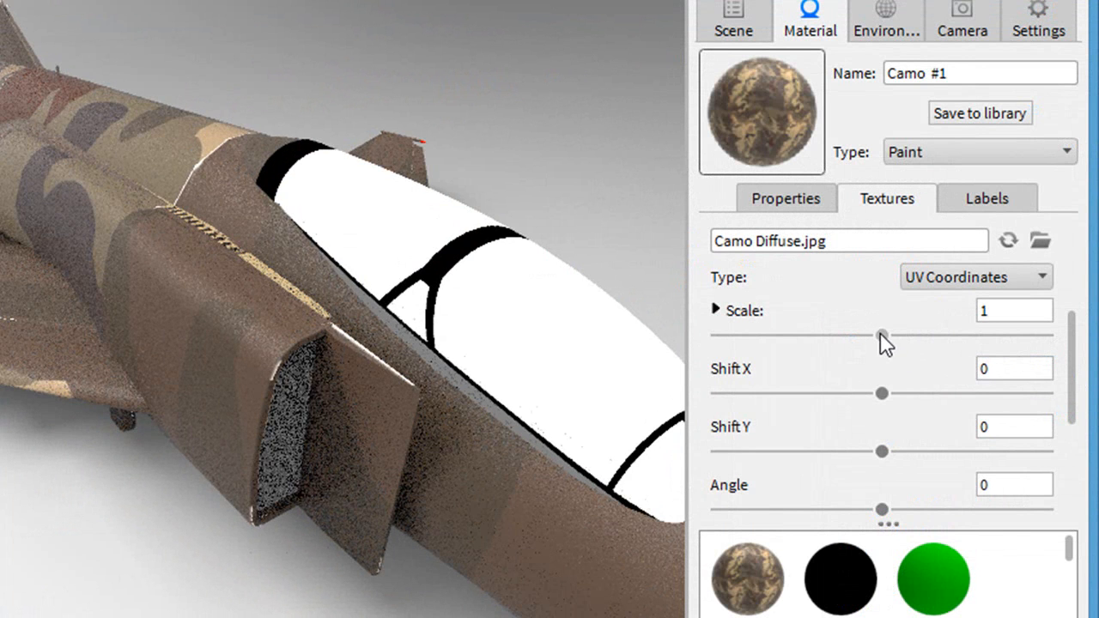
Decrease the Camo texture scale and raise the Aluminum Circular Mesh scale to about 1.2
drag(881, 336, 807, 336)
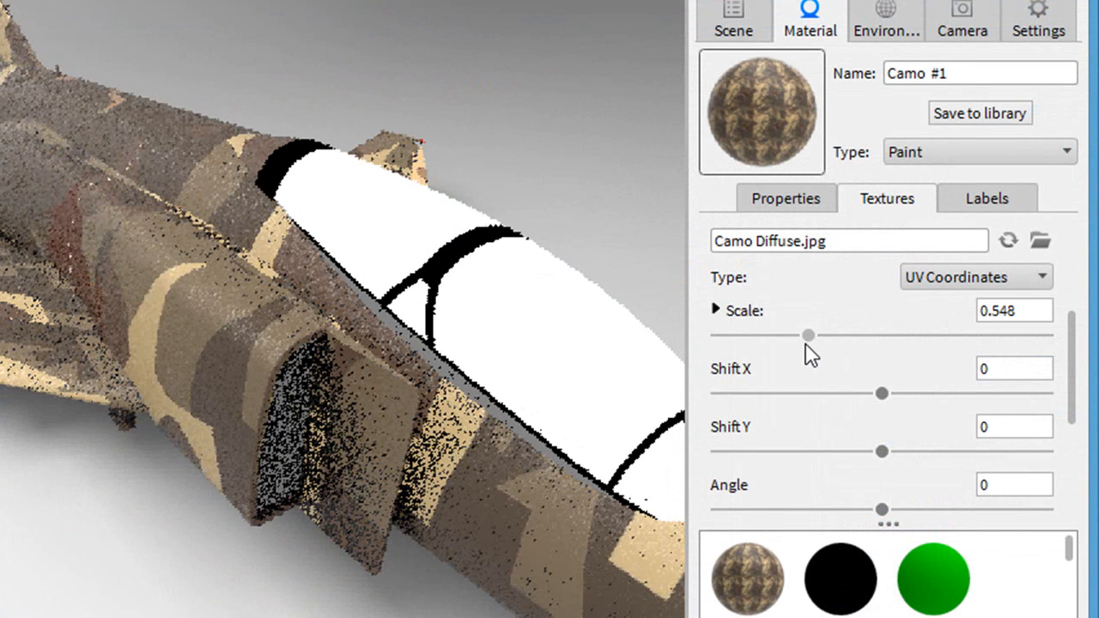
drag(806, 336, 773, 335)
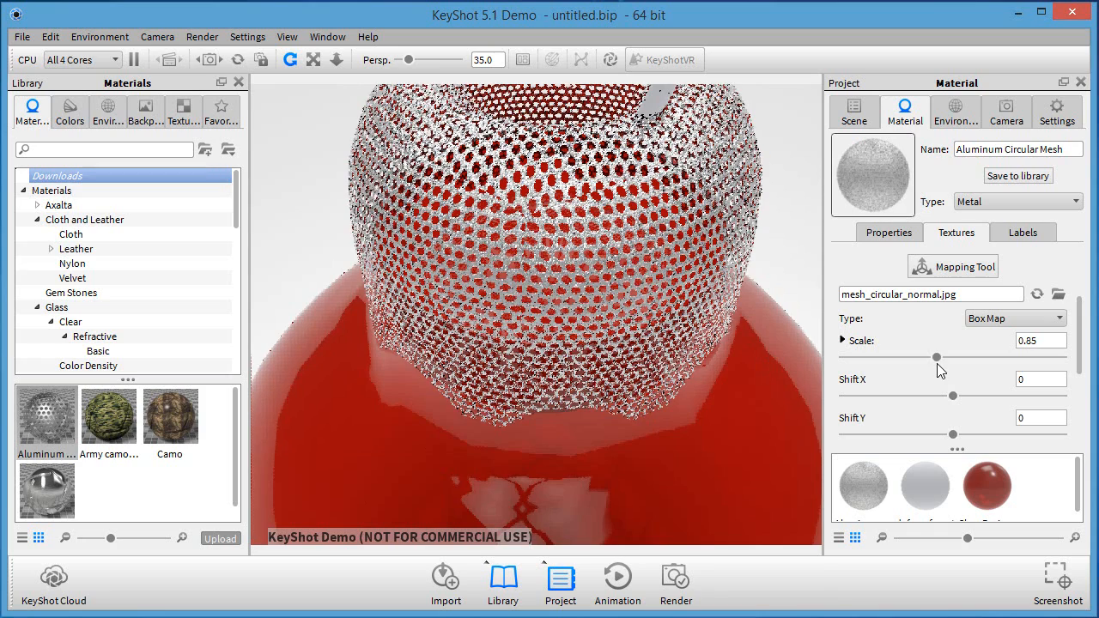
drag(935, 357, 974, 357)
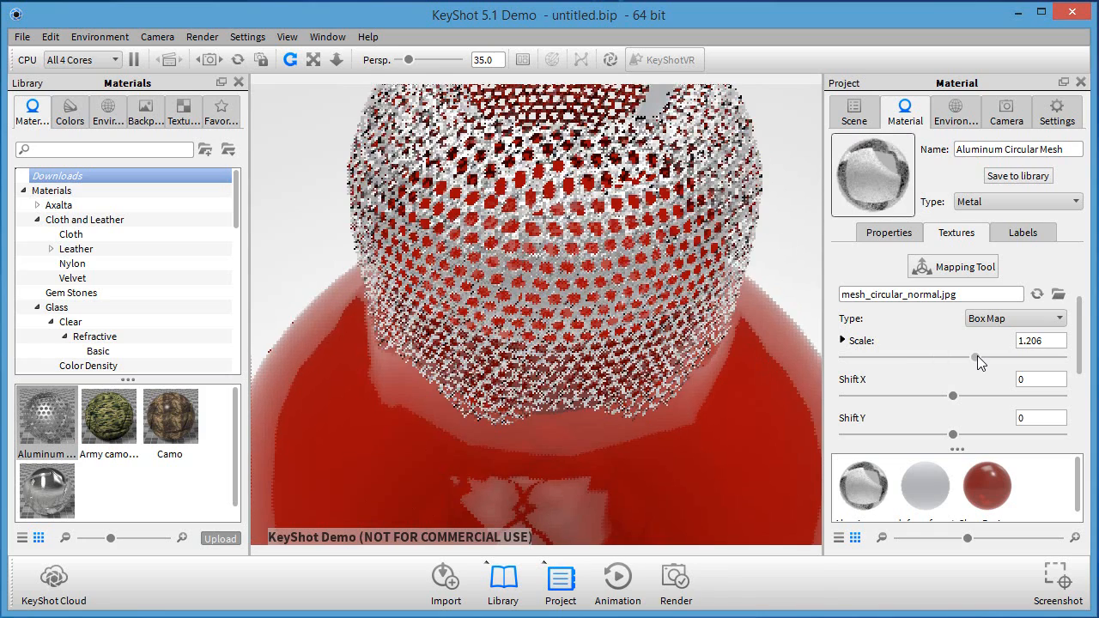